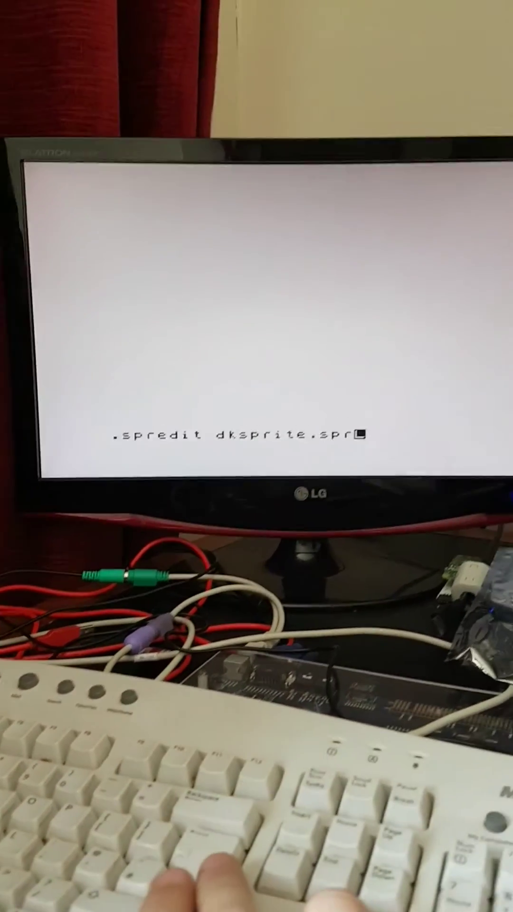
Run the .spredit dksprite.spr command to load the Donkey Kong-style sprite sheet in the editor
{"action": "key", "text": "Enter"}
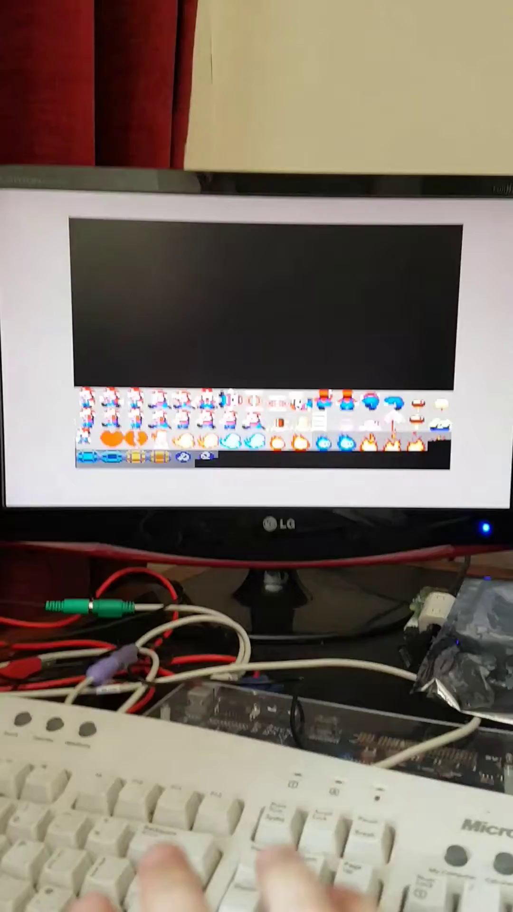